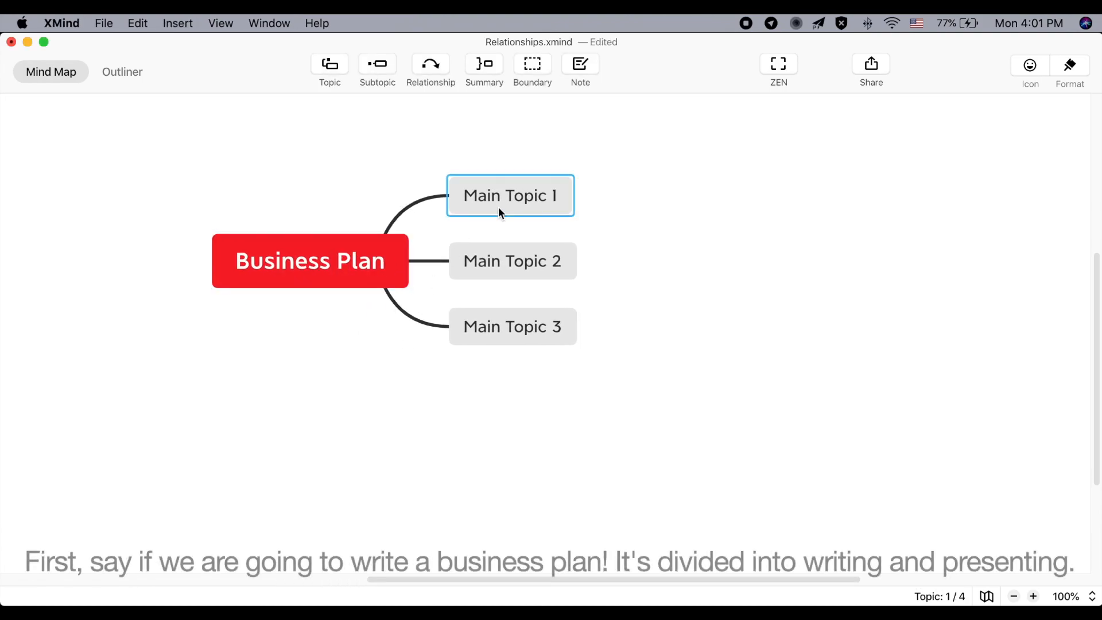
# - Rename the main topics to Writing and Presenting and add 'research' under Writing
pyautogui.write('Writing')
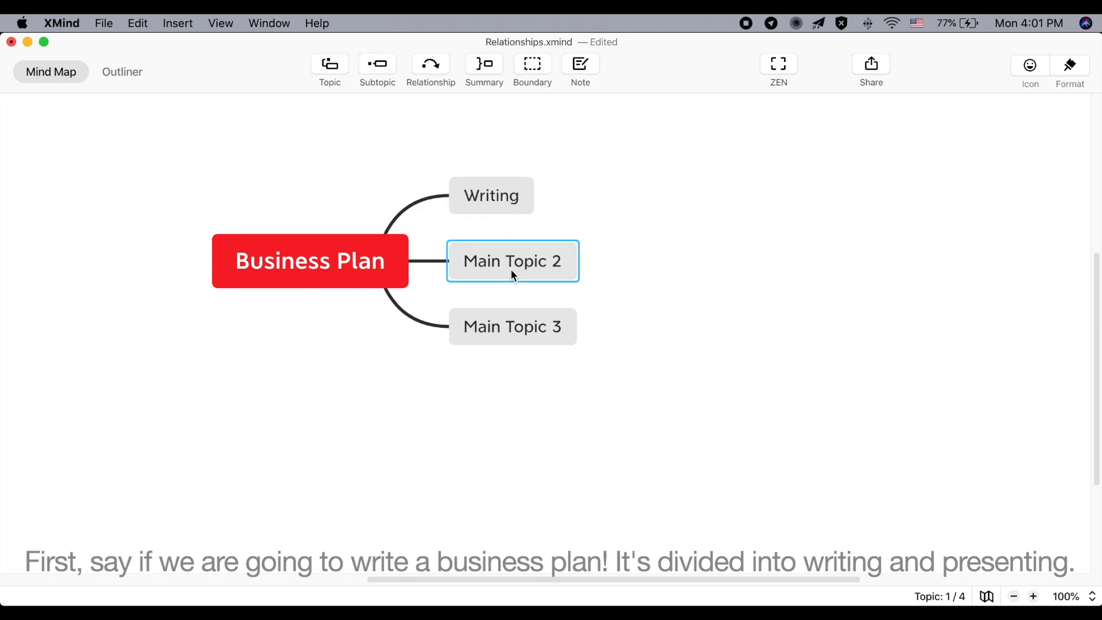
pyautogui.write('Presenting')
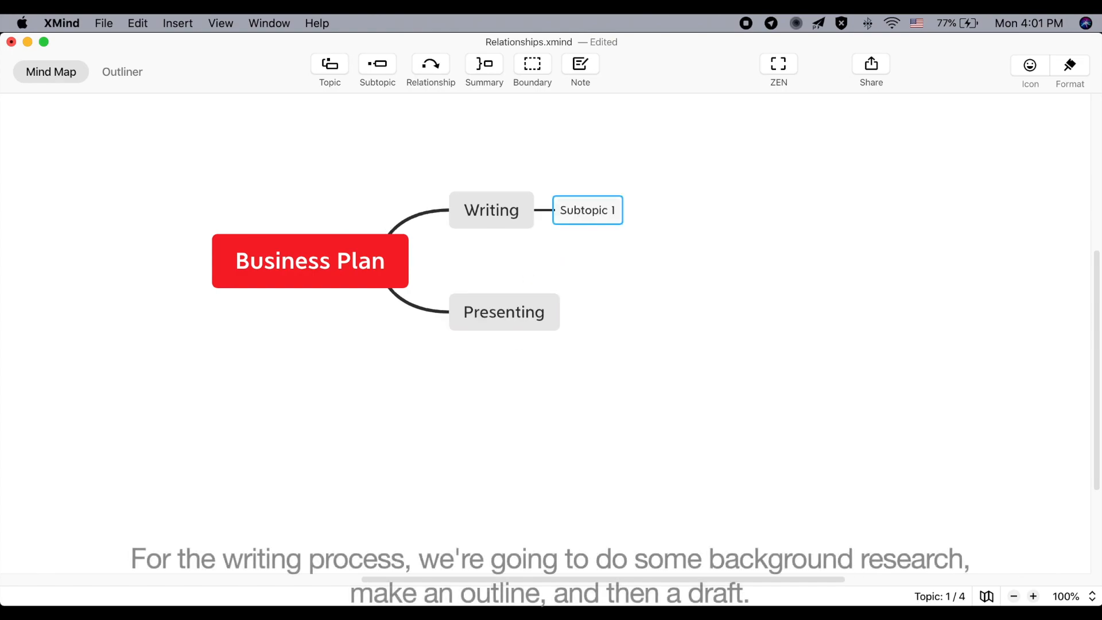
pyautogui.write('re')
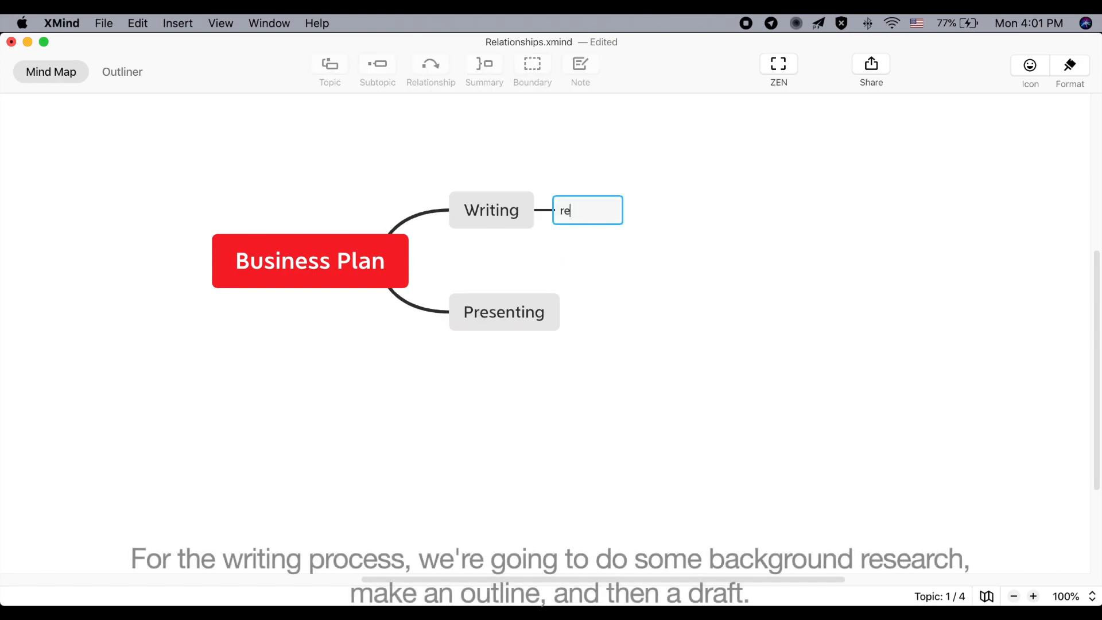
pyautogui.press('enter')
pyautogui.write('d')
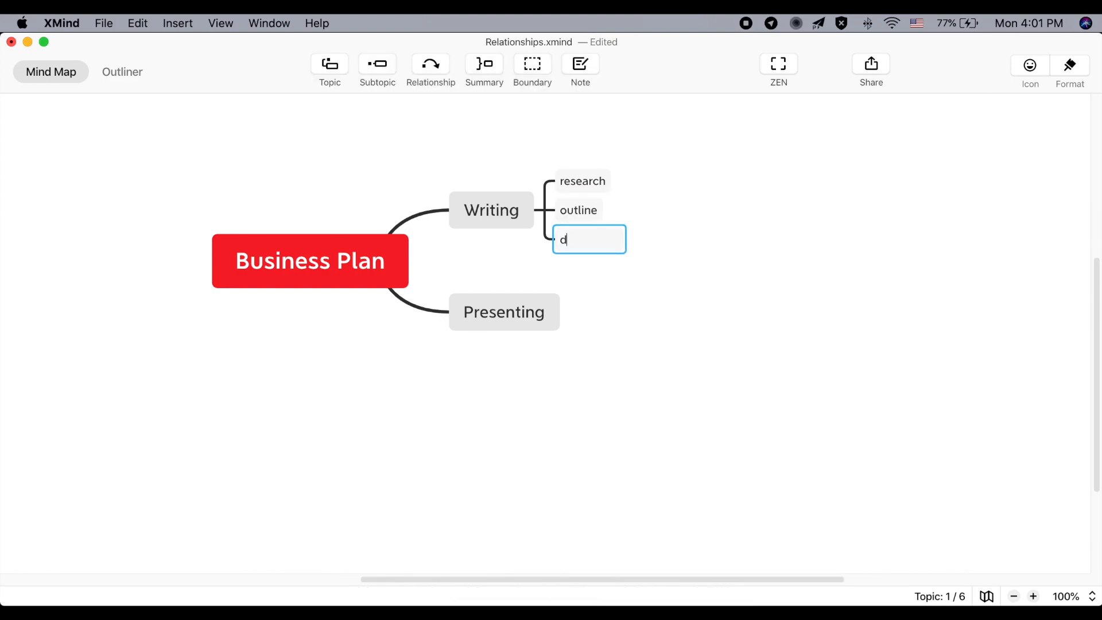
# - Add 'outline' and 'draft' under Writing, with 'number graphs' under draft
pyautogui.write('raft')
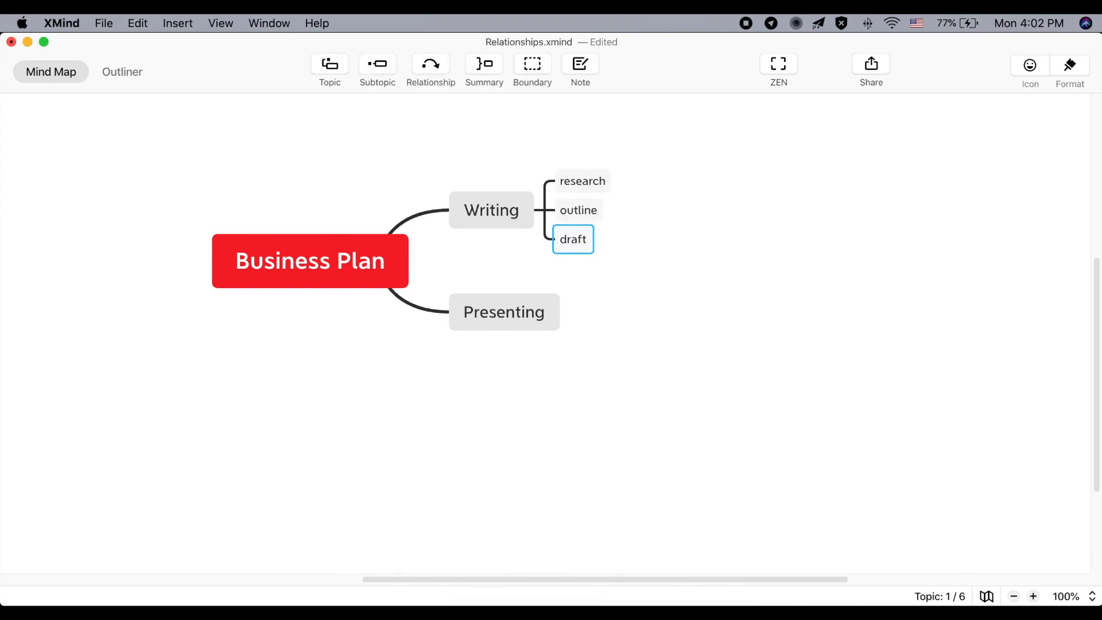
pyautogui.write('number')
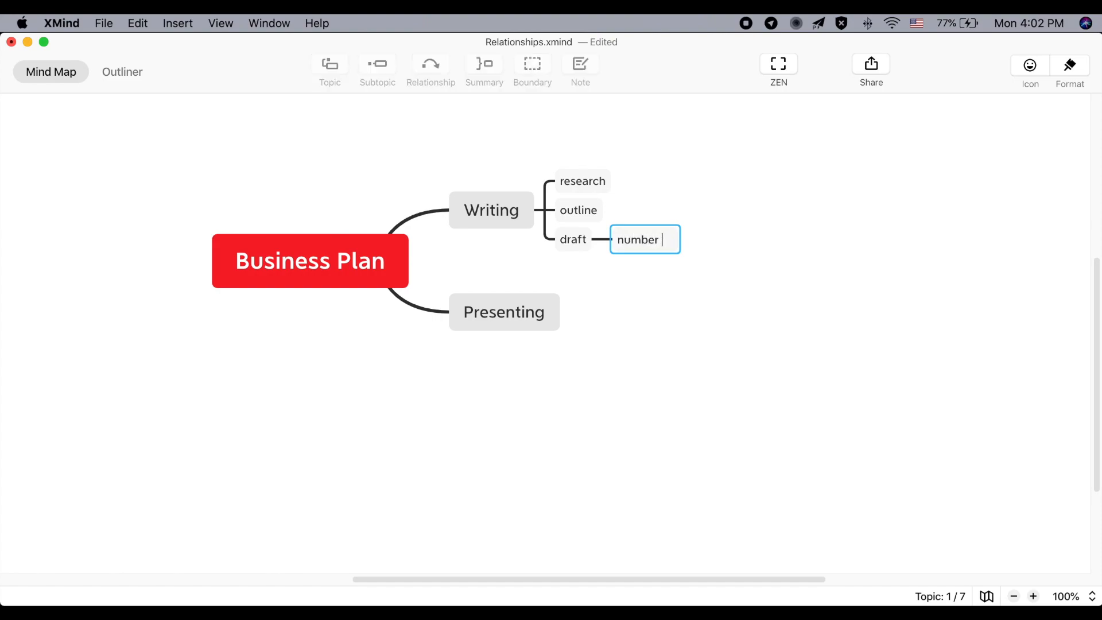
pyautogui.write('graphs')
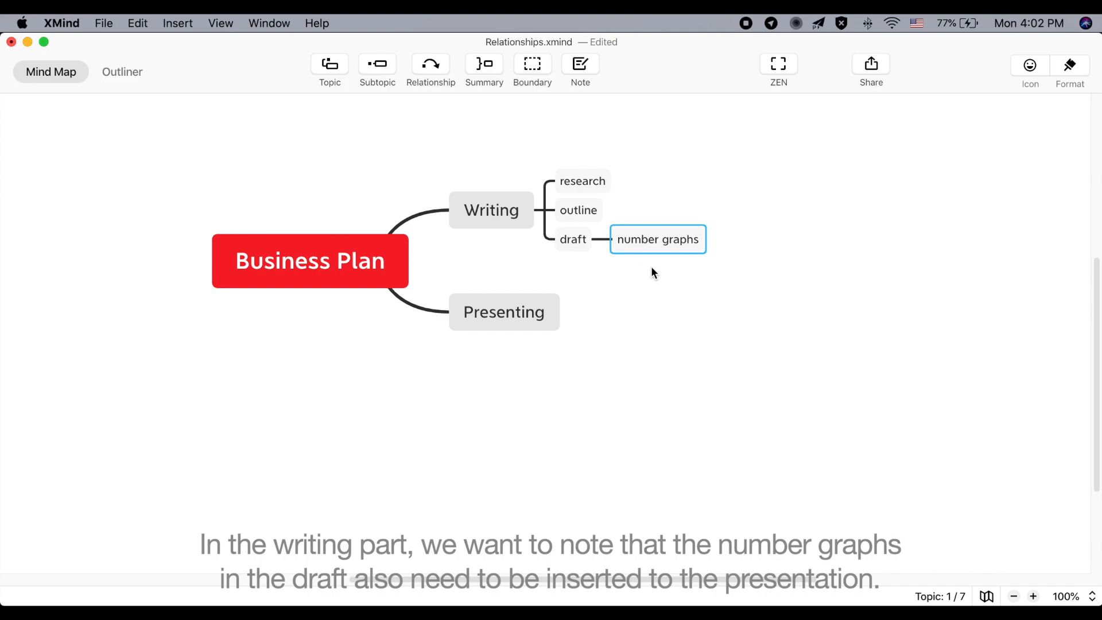
pyautogui.moveTo(658, 232)
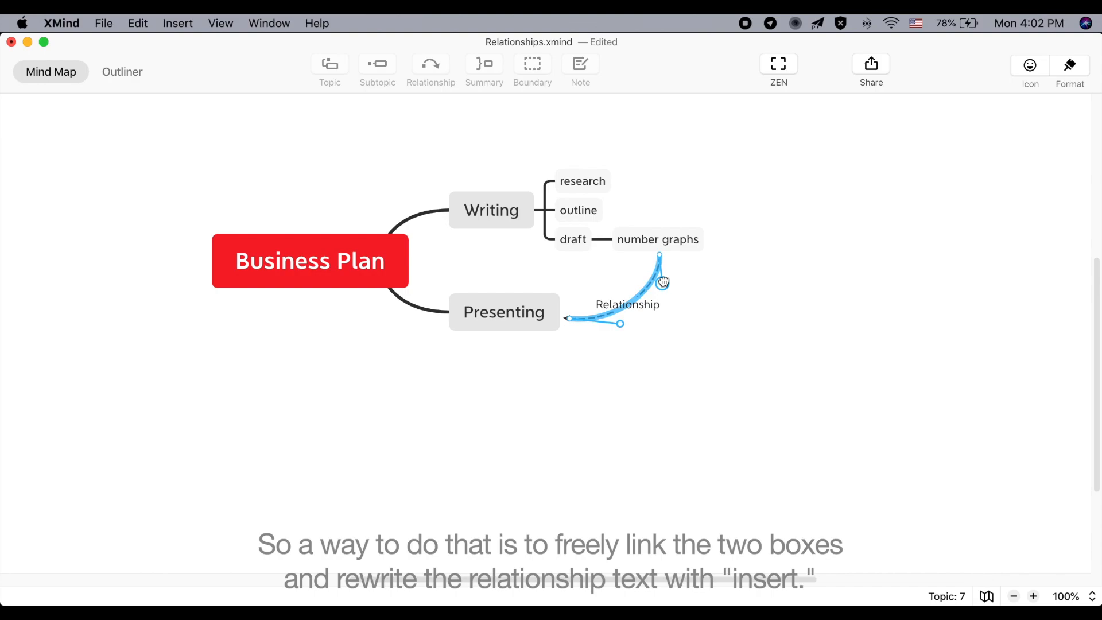
# - Label the number graphs–Presenting relationship 'insert!'
pyautogui.doubleClick(626, 304)
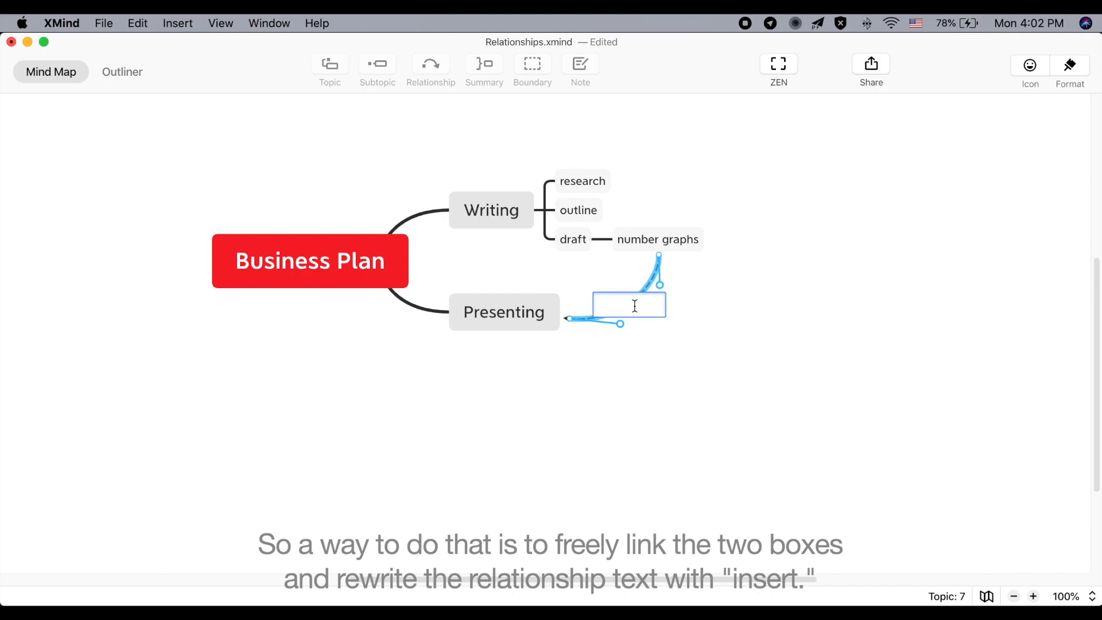
pyautogui.write('inset')
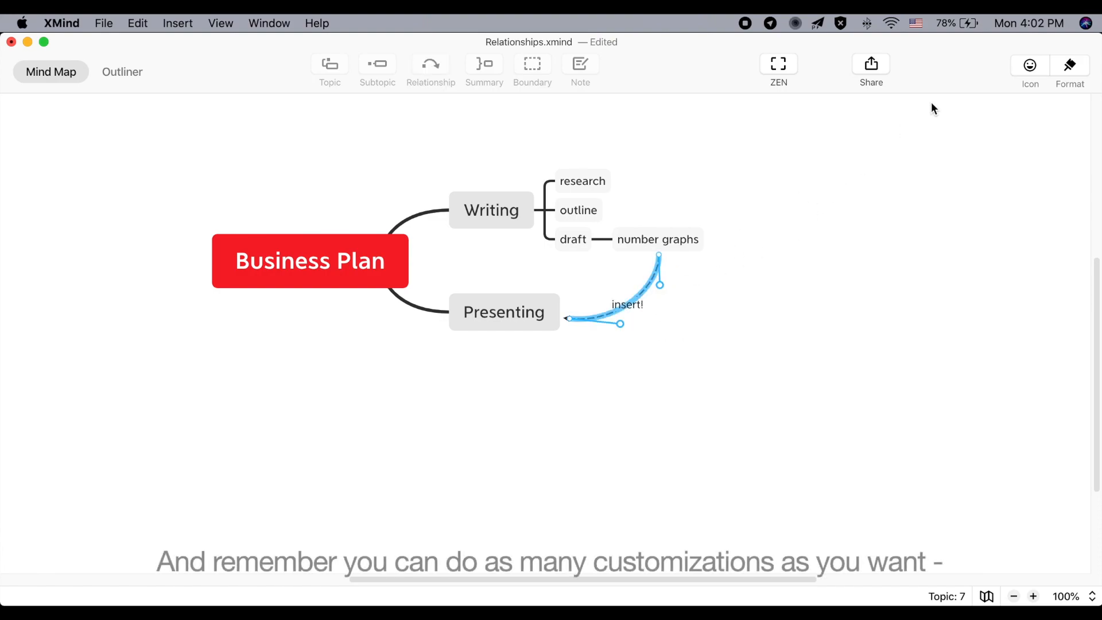
# - Set the insert! relationship's line colour to red in the Format panel
pyautogui.click(1069, 65)
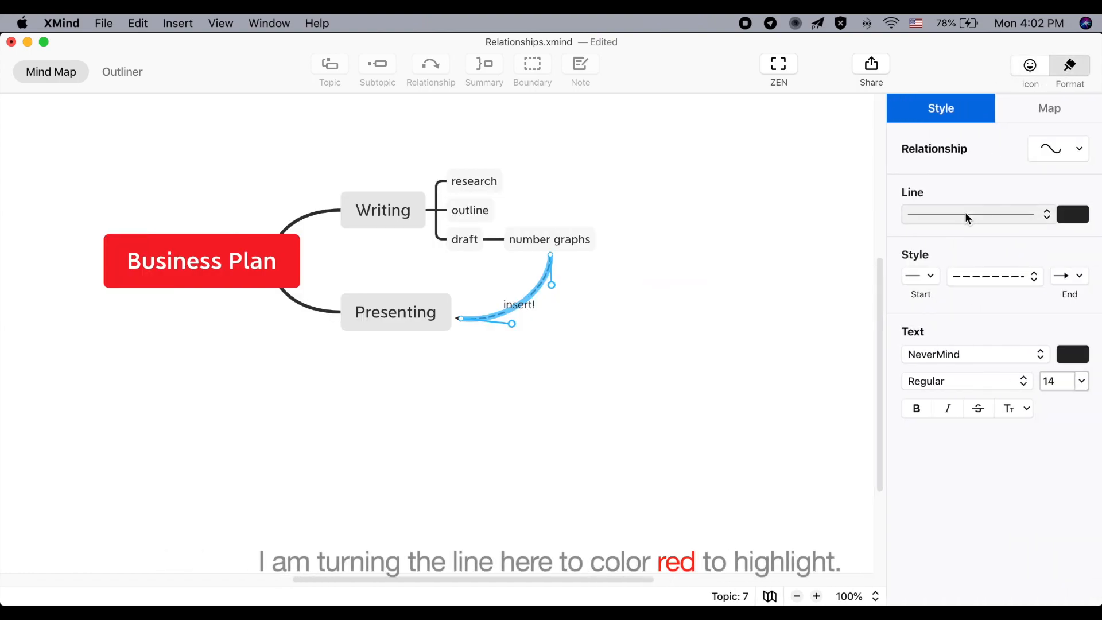
pyautogui.click(1072, 214)
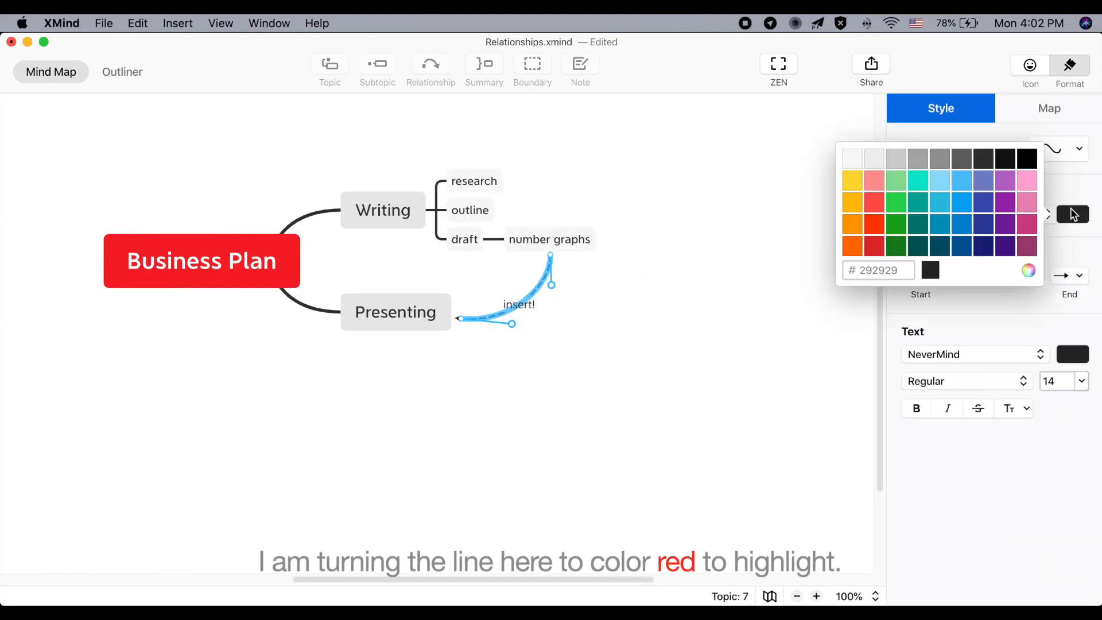
pyautogui.click(1048, 109)
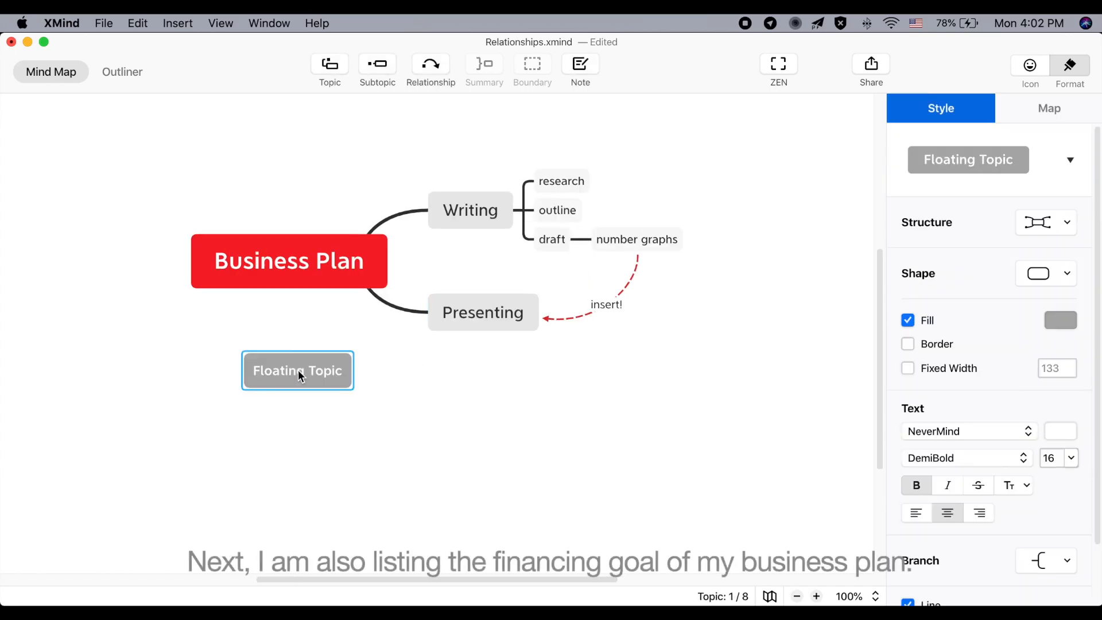
# - Name the floating topic 'financing goals' and give it a '$300k' subtopic
pyautogui.write('financing goals')
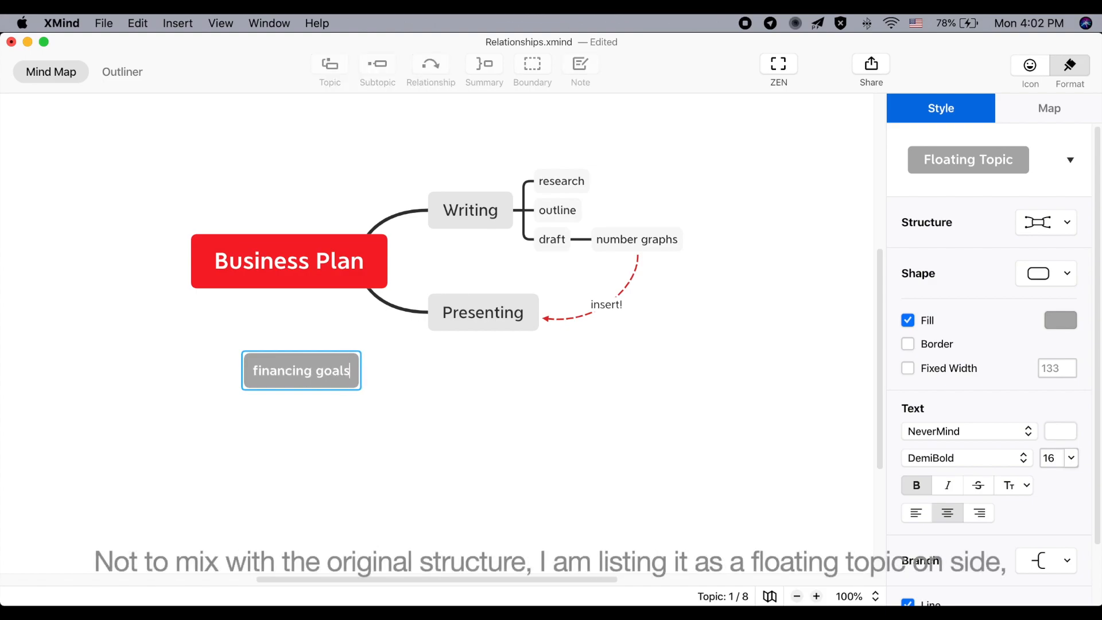
pyautogui.click(378, 64)
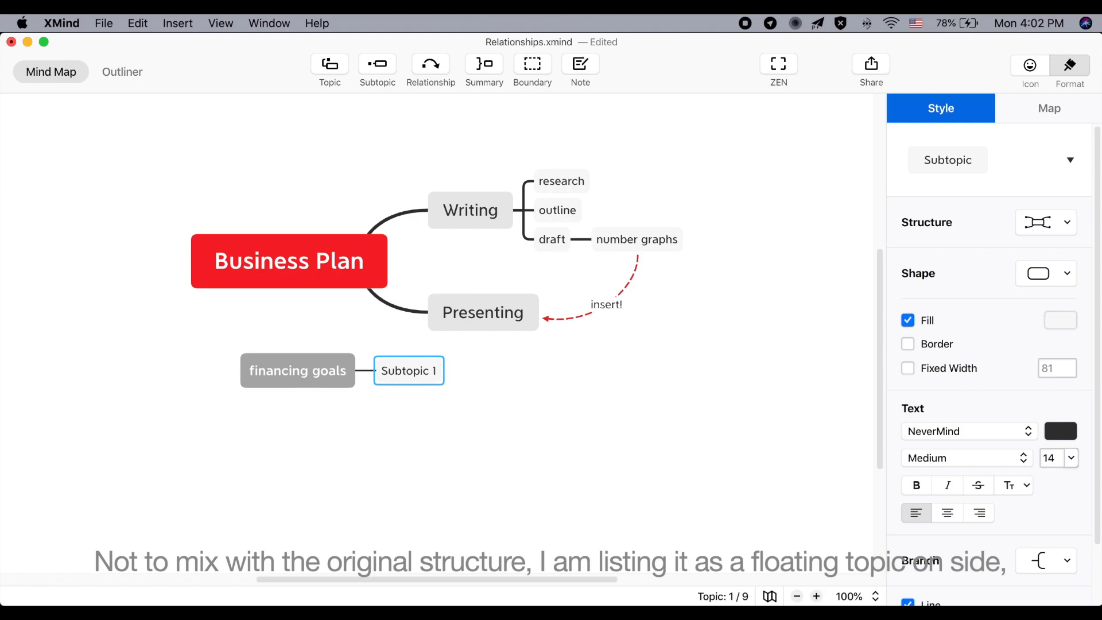
pyautogui.write('S')
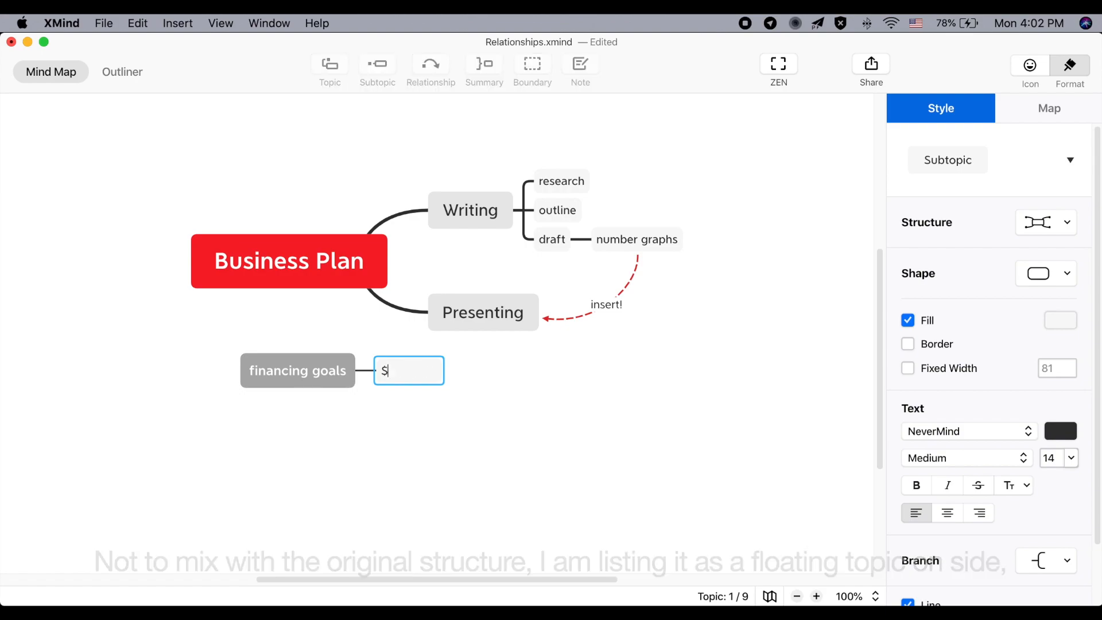
pyautogui.write('300k')
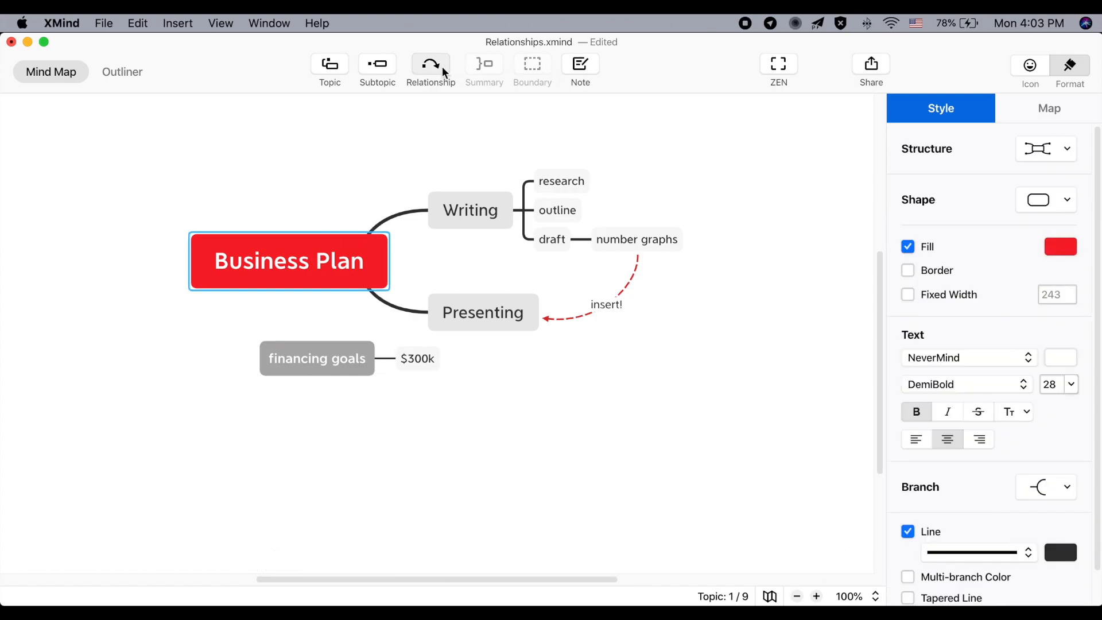
# - Draw a relationship from Business Plan to the financing goals topic
pyautogui.click(431, 63)
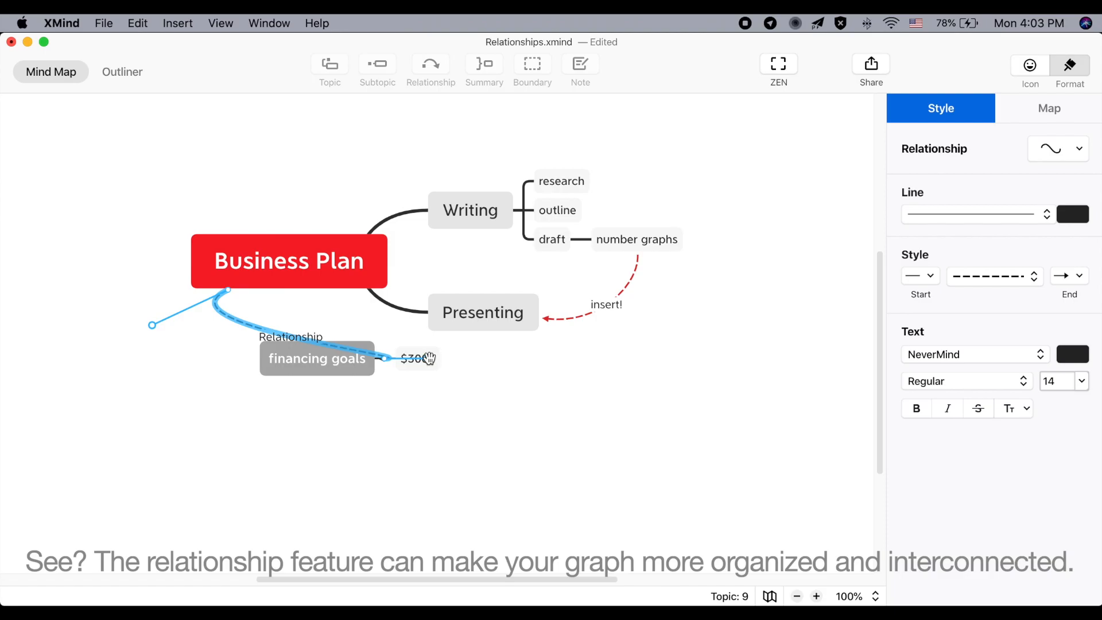
pyautogui.click(1049, 109)
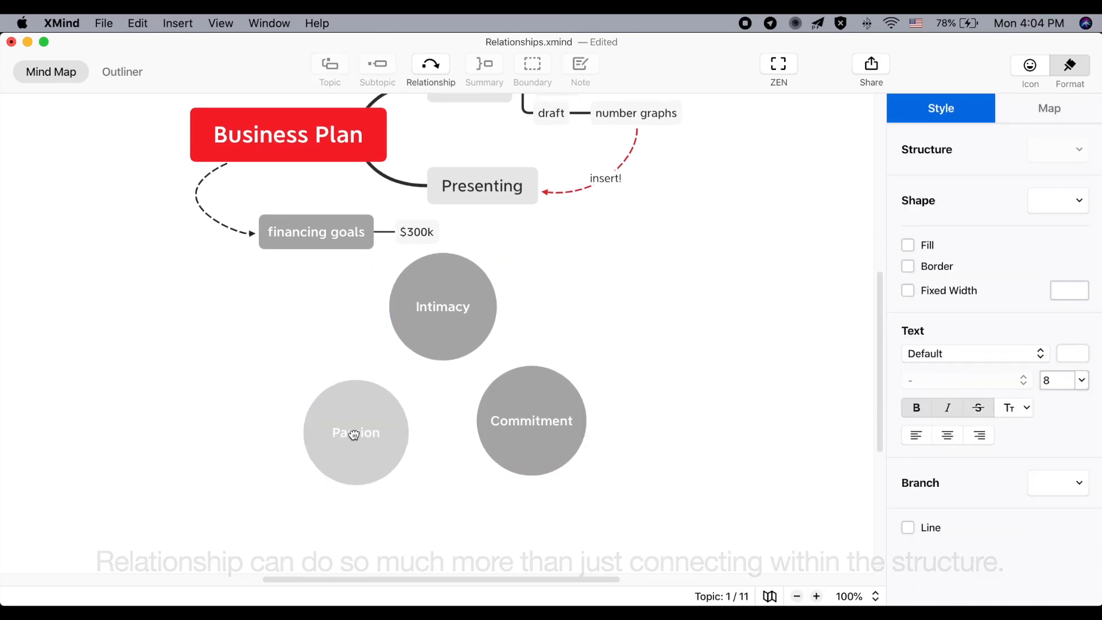
# - Draw a relationship from Intimacy to Commitment and straighten its curve
pyautogui.click(1049, 108)
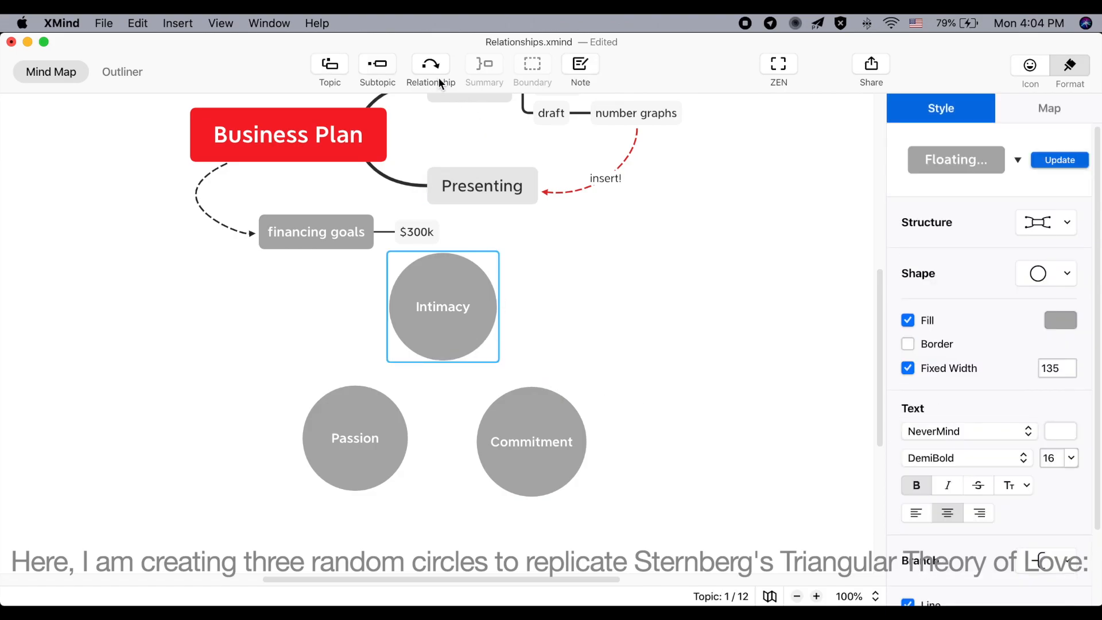
pyautogui.click(431, 63)
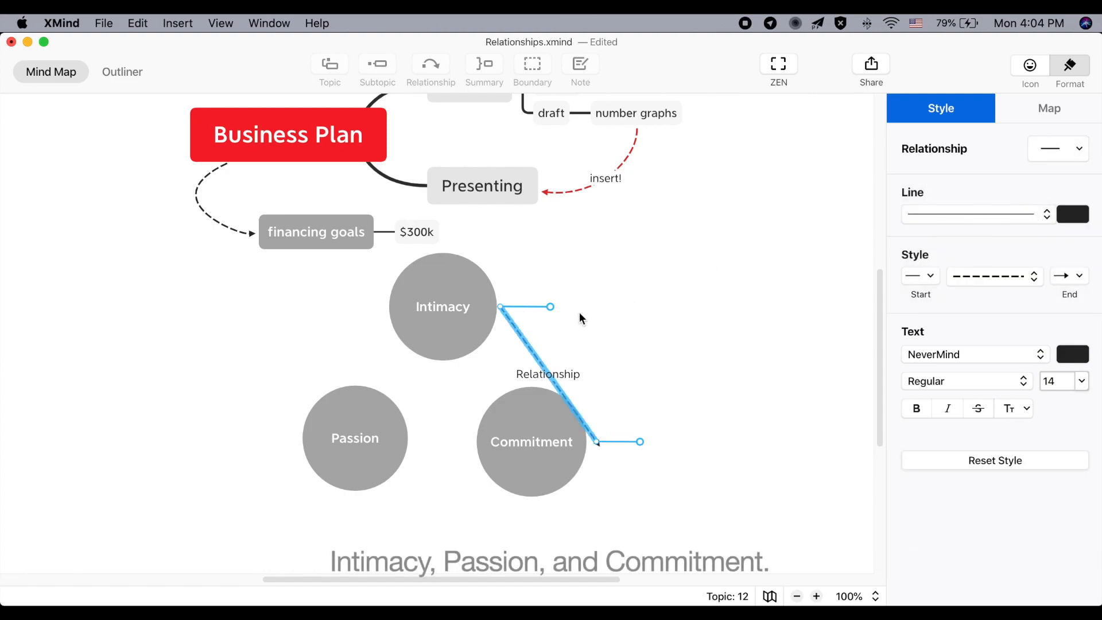
pyautogui.moveTo(598, 442); pyautogui.dragTo(499, 405)
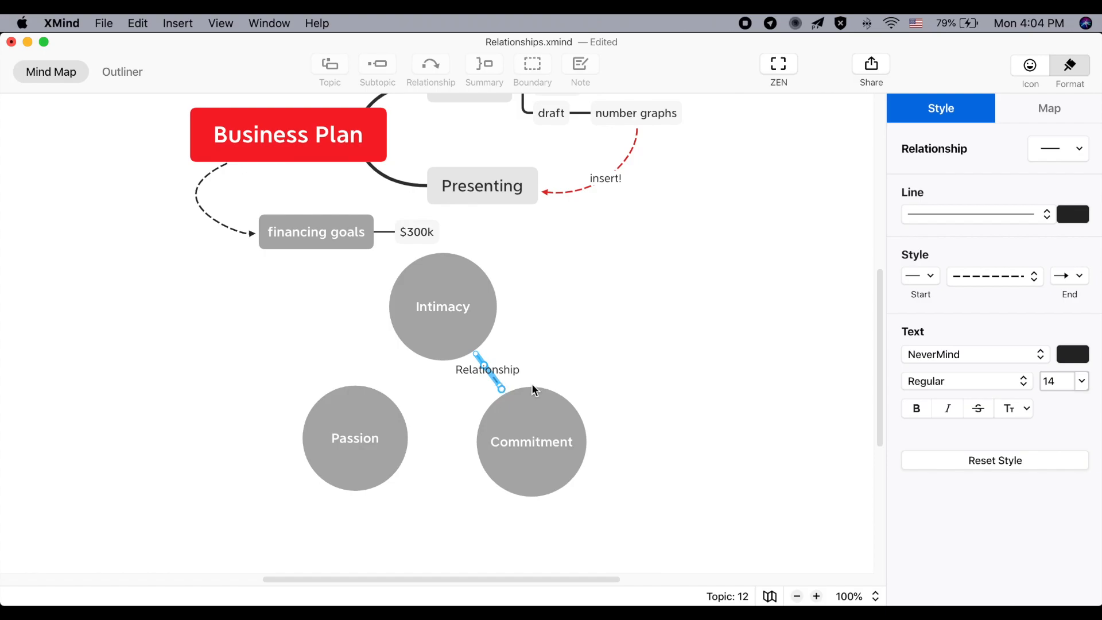
pyautogui.click(1048, 109)
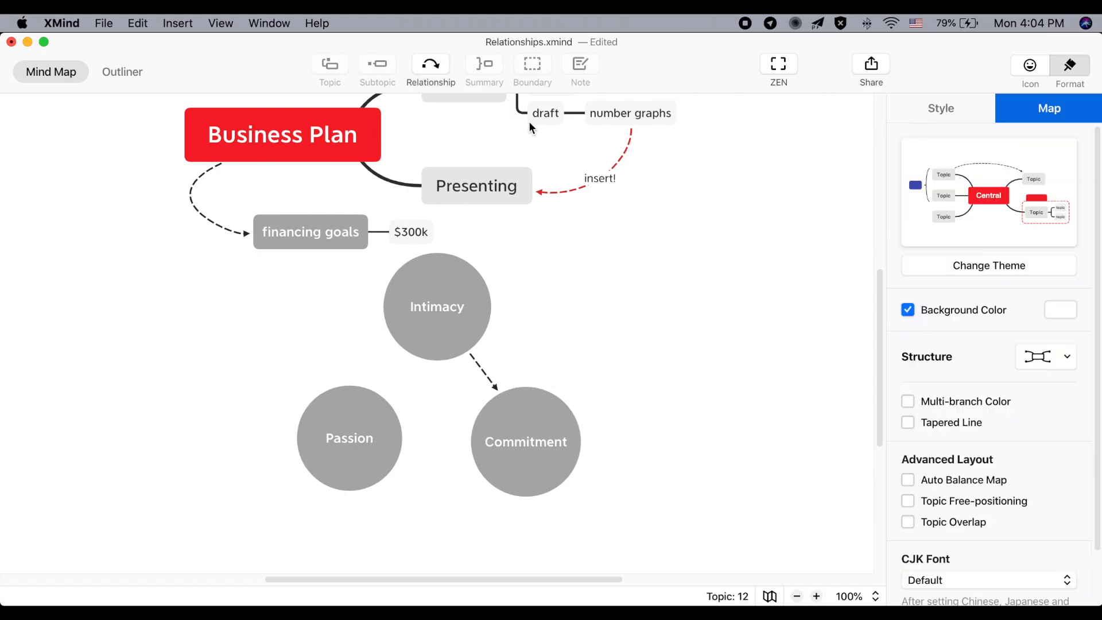
# - Connect Passion and Commitment with a straight relationship line
pyautogui.click(526, 441)
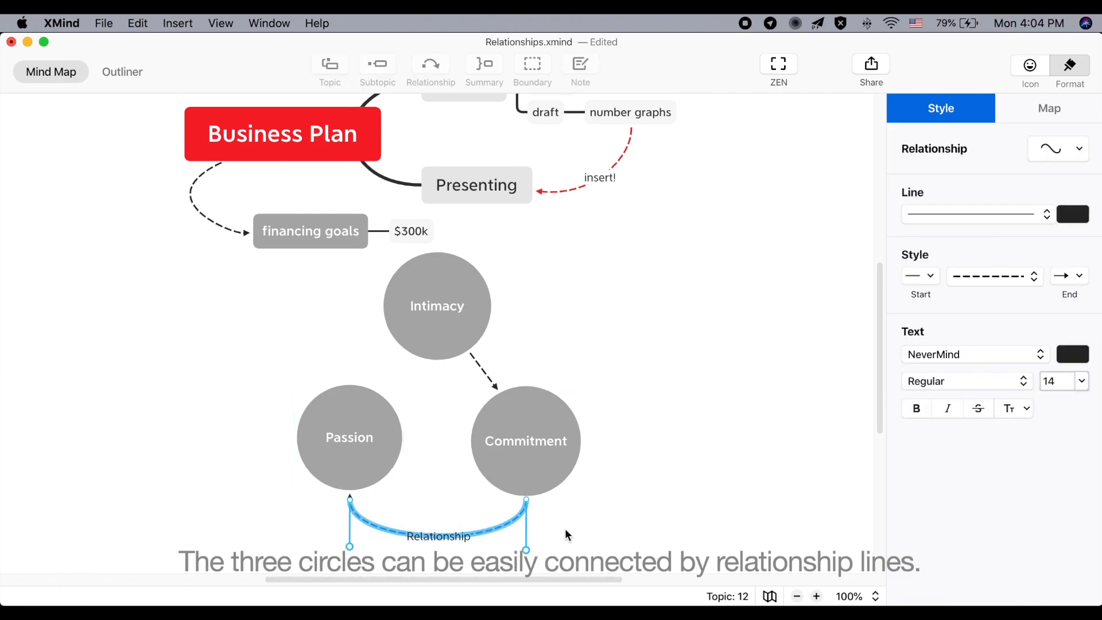
pyautogui.click(1058, 148)
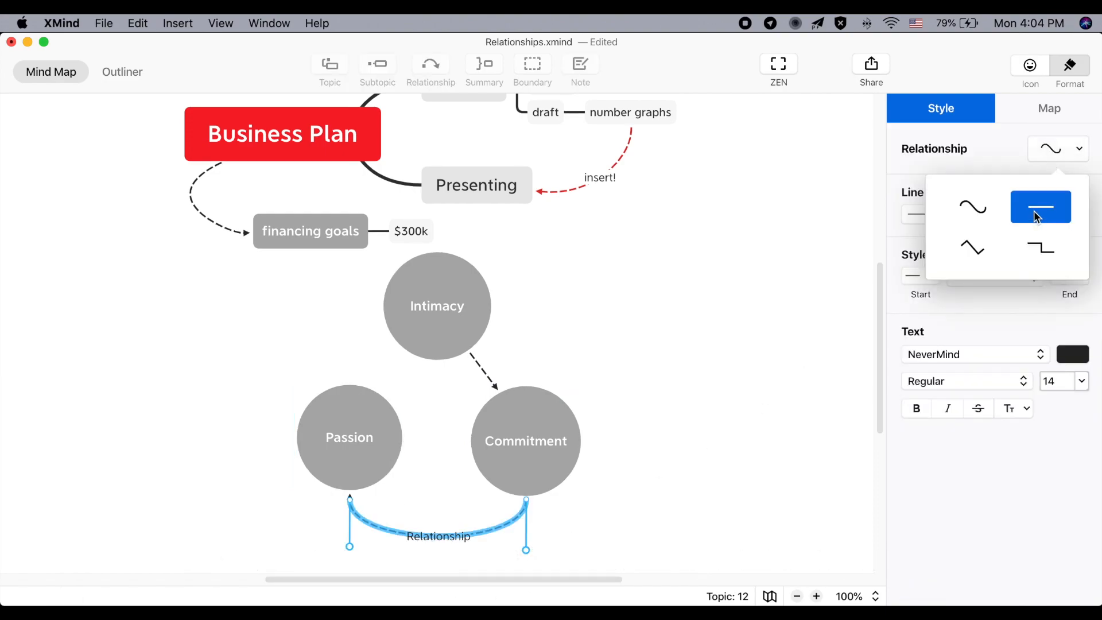
pyautogui.click(1040, 207)
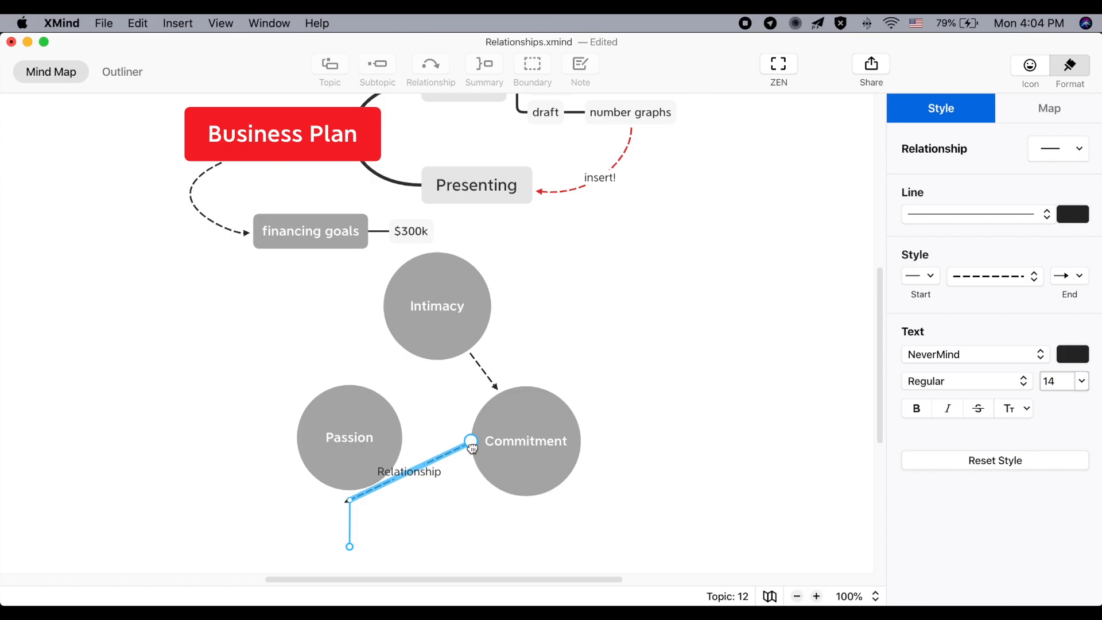
pyautogui.click(1049, 109)
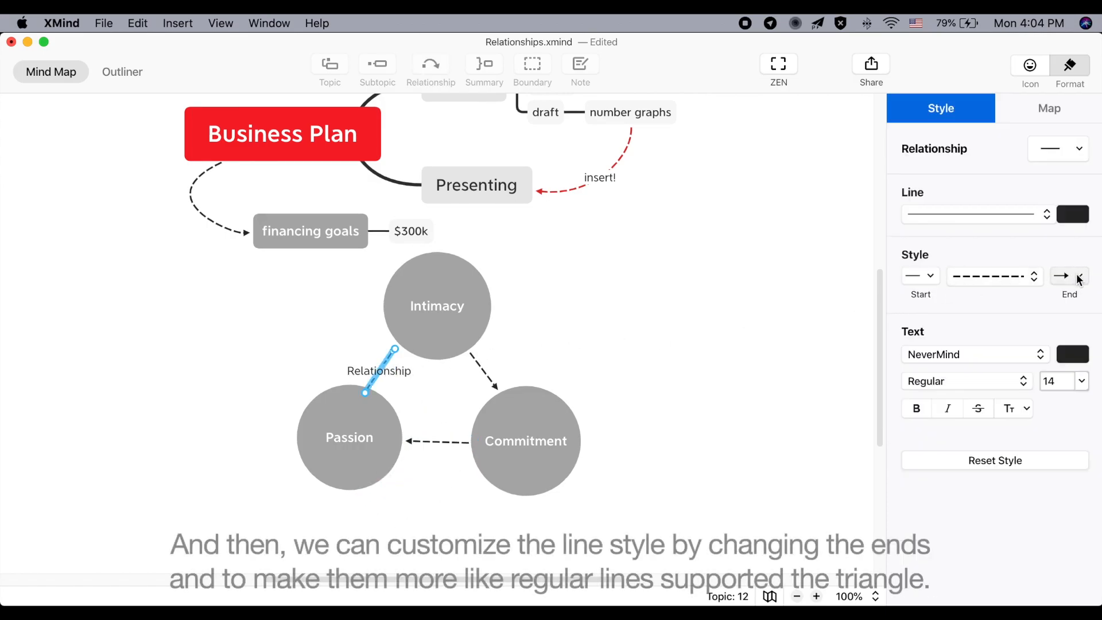
# - Set the end style to none on the Passion–Intimacy and Passion–Commitment lines
pyautogui.click(1068, 276)
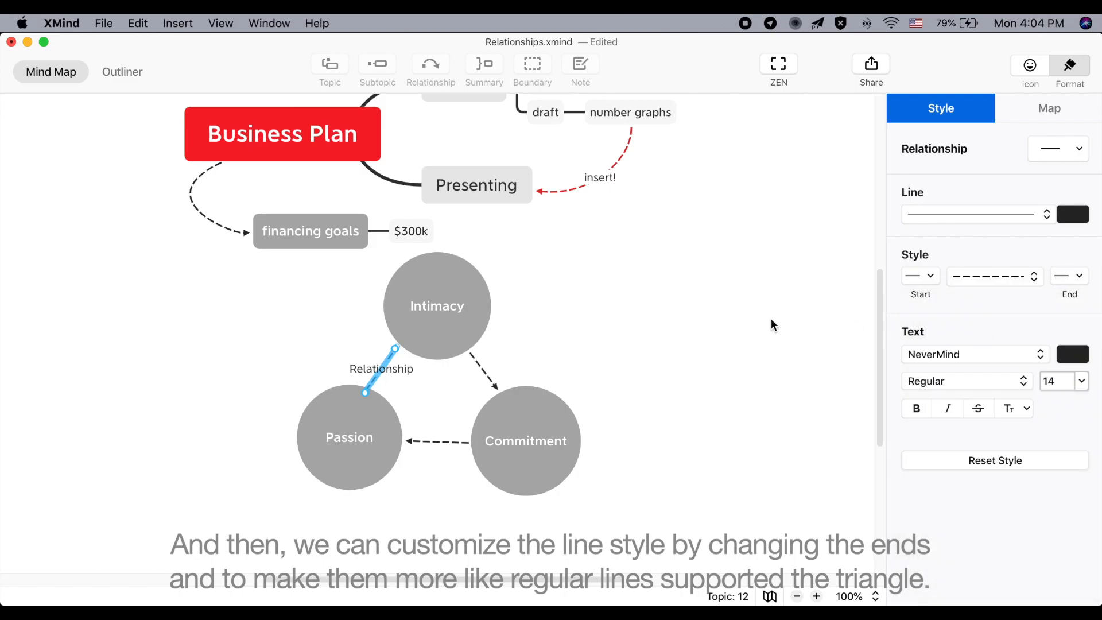
pyautogui.click(350, 436)
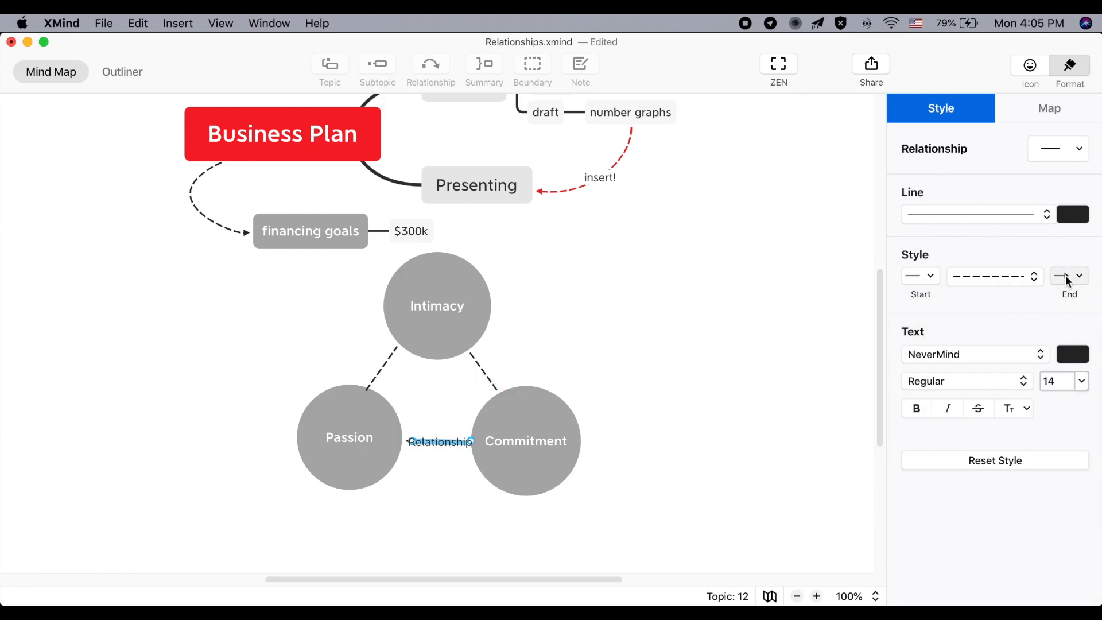
pyautogui.click(1049, 108)
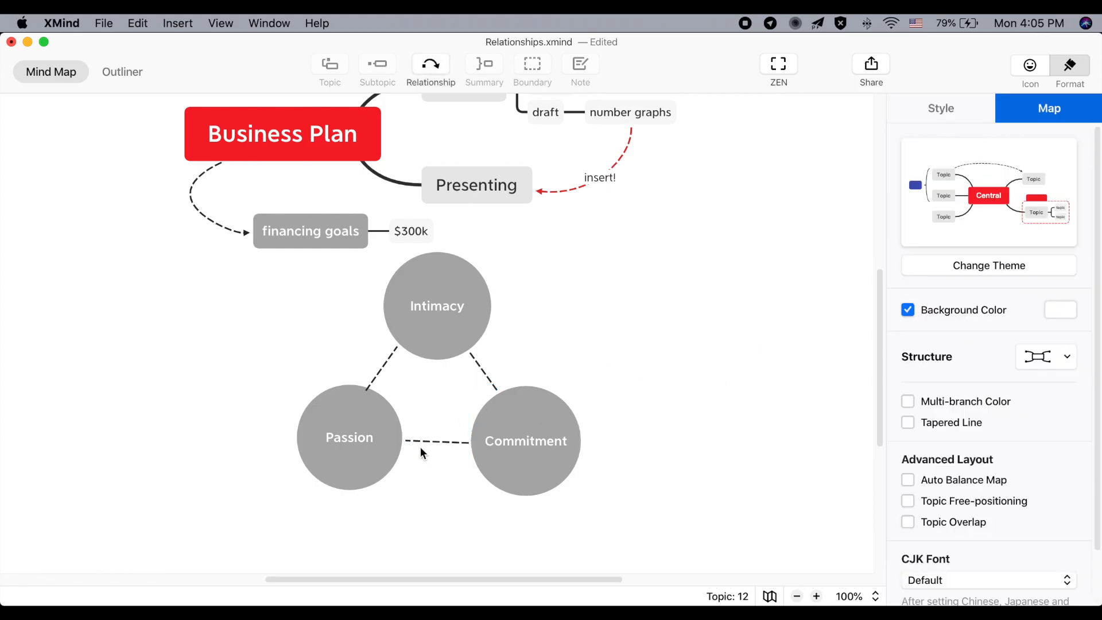
pyautogui.click(438, 441)
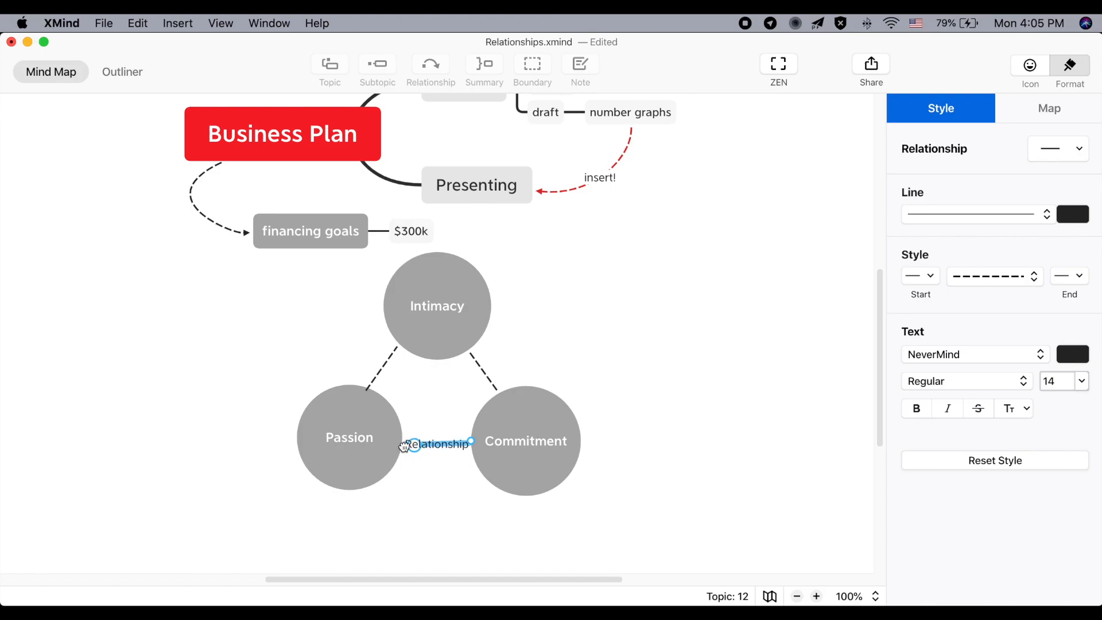
pyautogui.click(1048, 109)
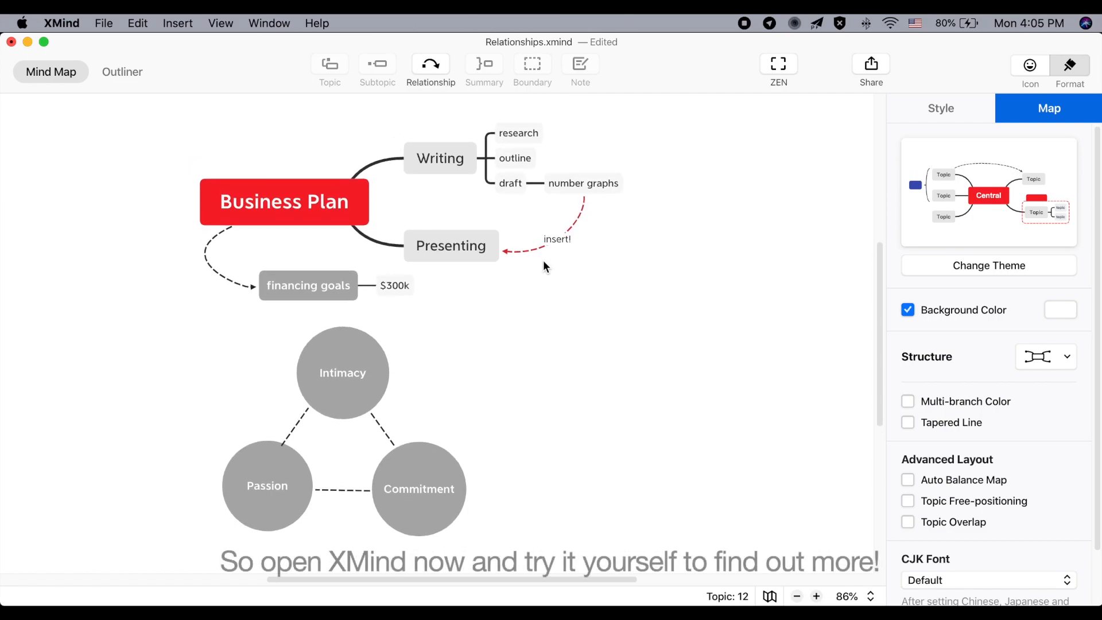
# - Zoom out to 86% to show the full map, then deselect the Intimacy–Passion line
pyautogui.click(308, 285)
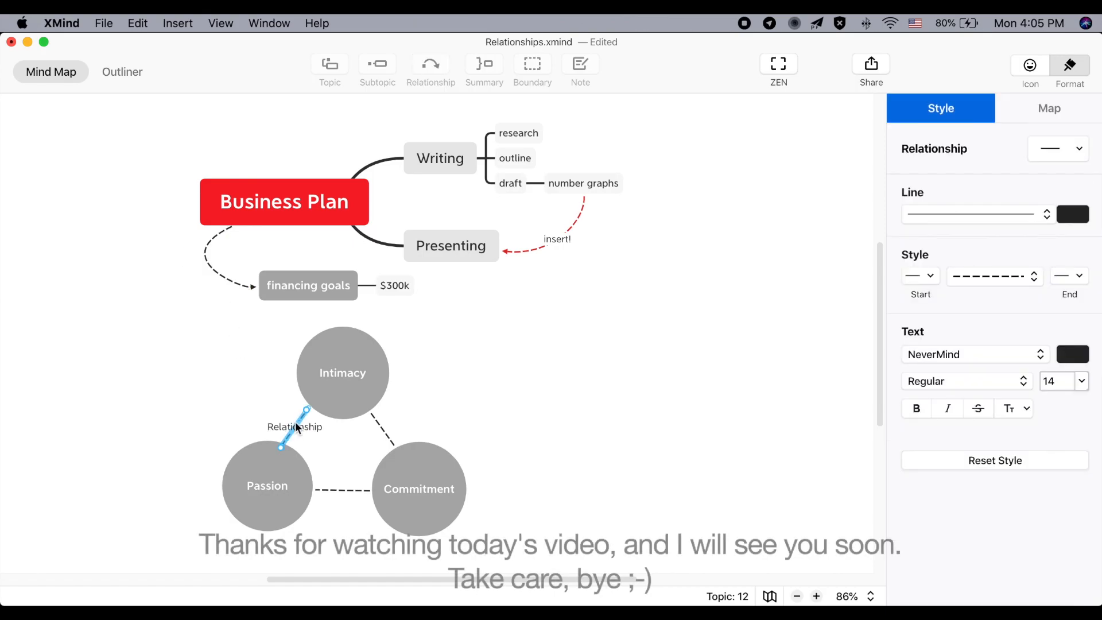
pyautogui.click(1049, 109)
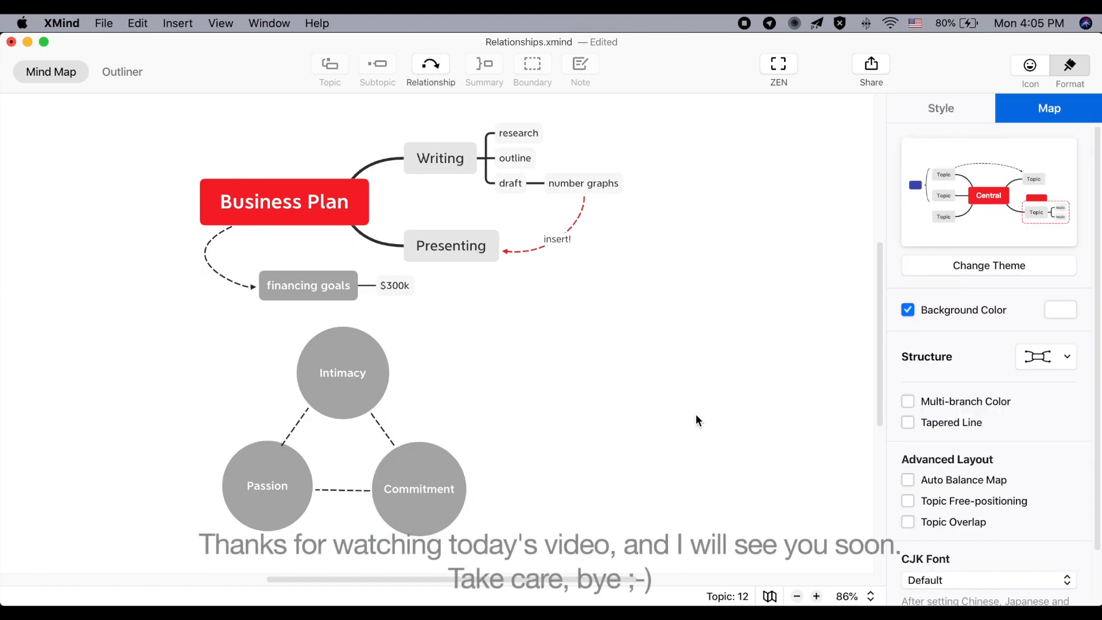